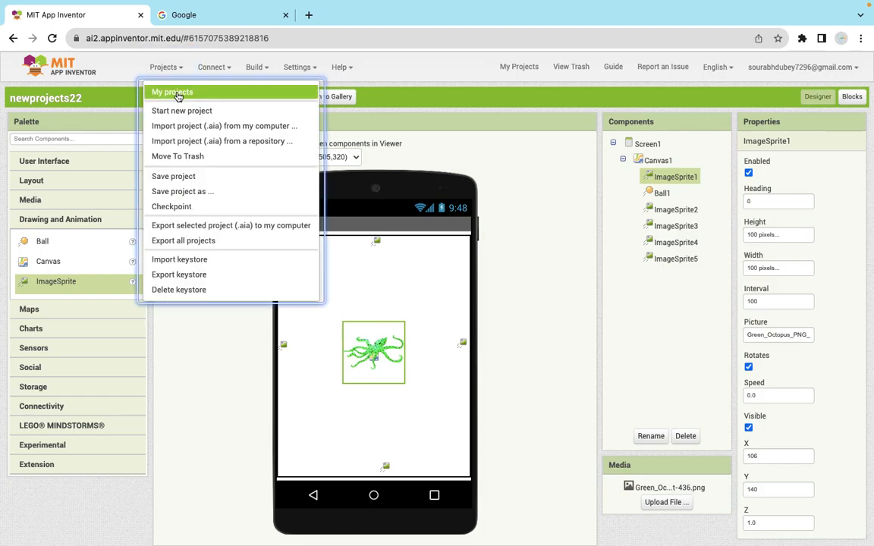
# Reopen the newprojects22 project and check the right, left and bottom placeholder sprites' positions
pyautogui.click(172, 92)
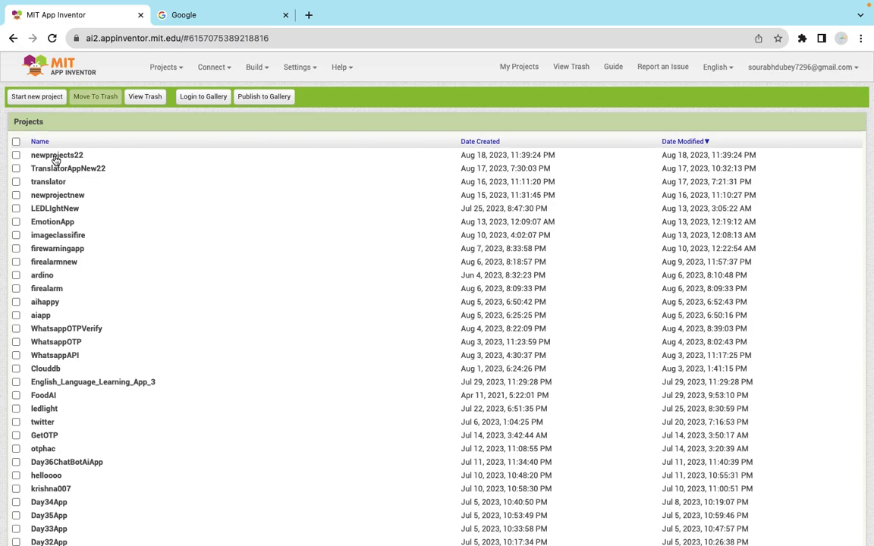
pyautogui.click(56, 154)
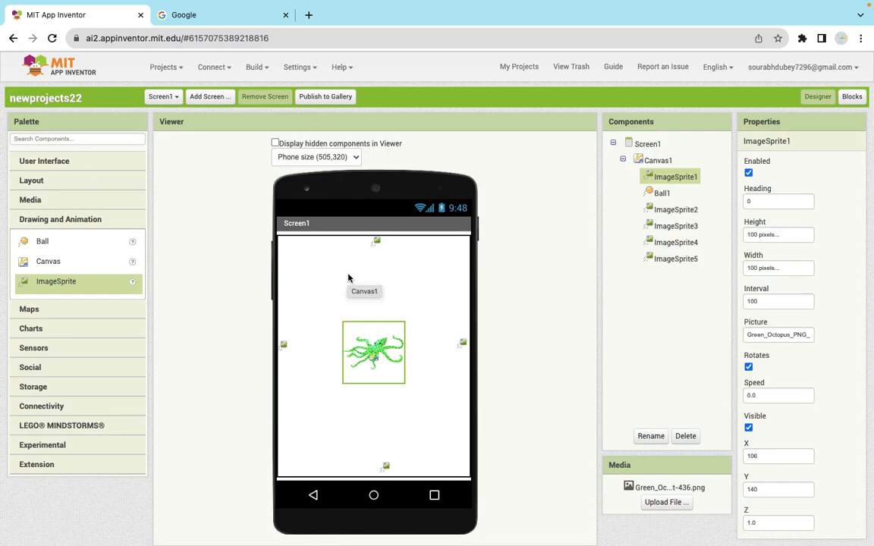
pyautogui.moveTo(437, 353)
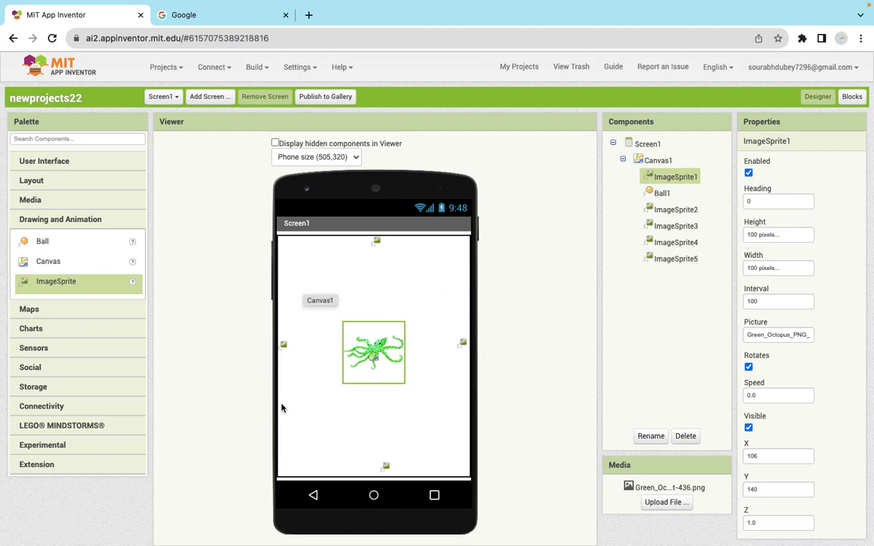
pyautogui.moveTo(380, 453)
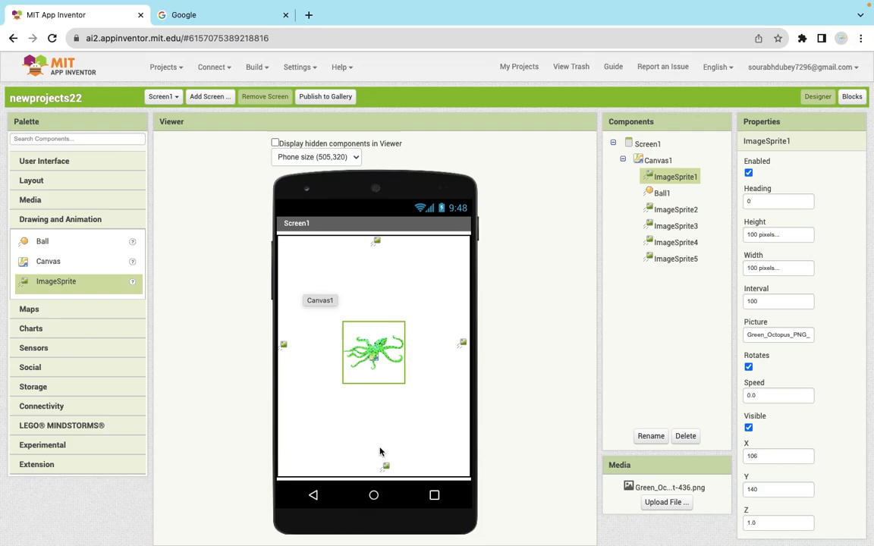
pyautogui.moveTo(376, 241)
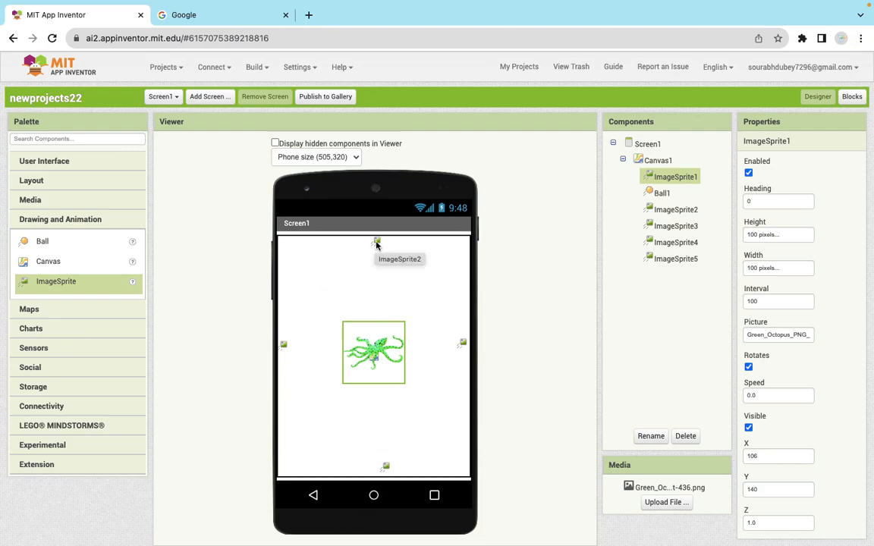
pyautogui.click(675, 225)
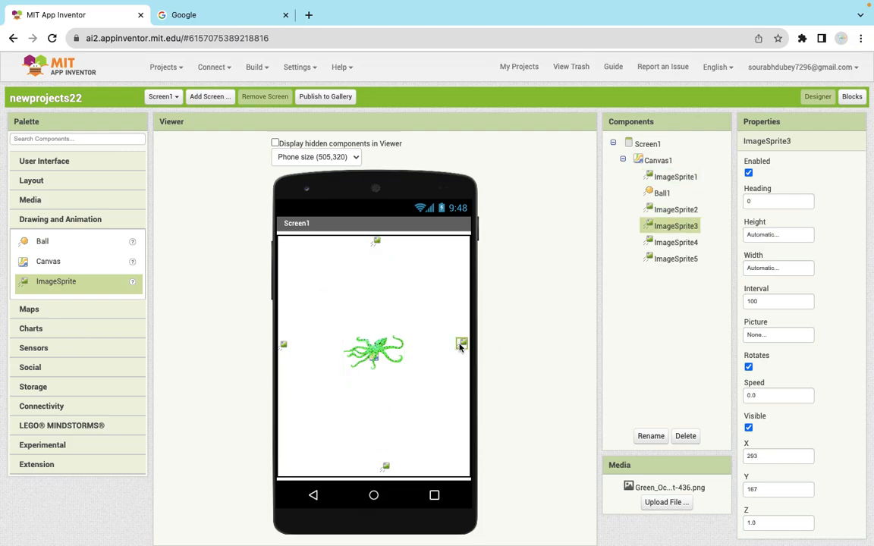
pyautogui.click(676, 242)
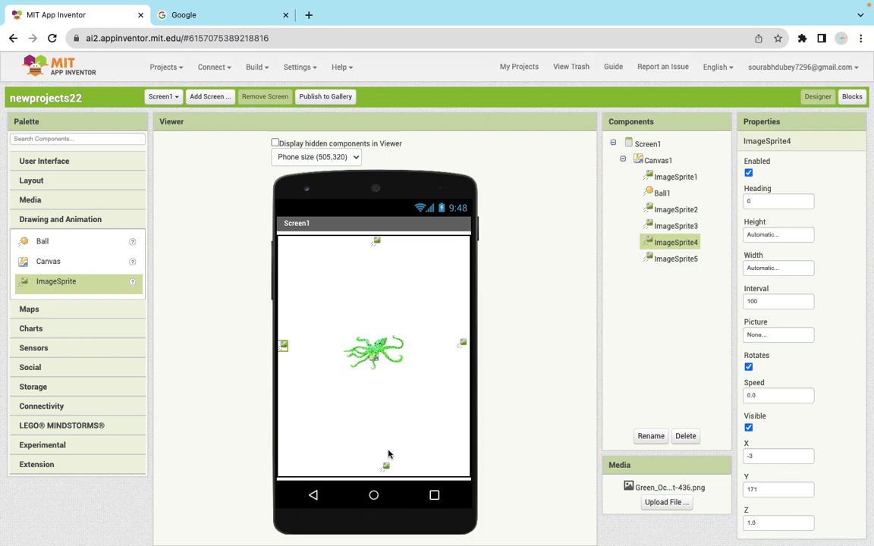
pyautogui.moveTo(286, 356)
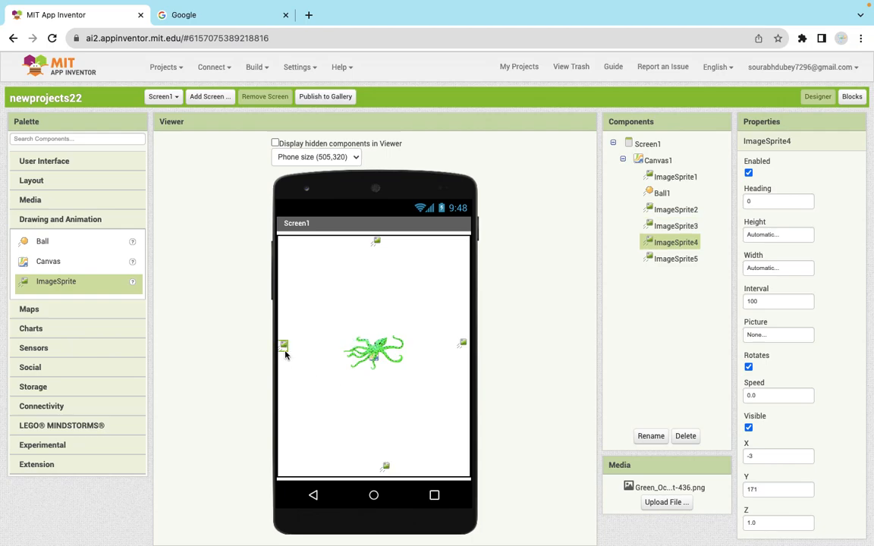
pyautogui.click(675, 259)
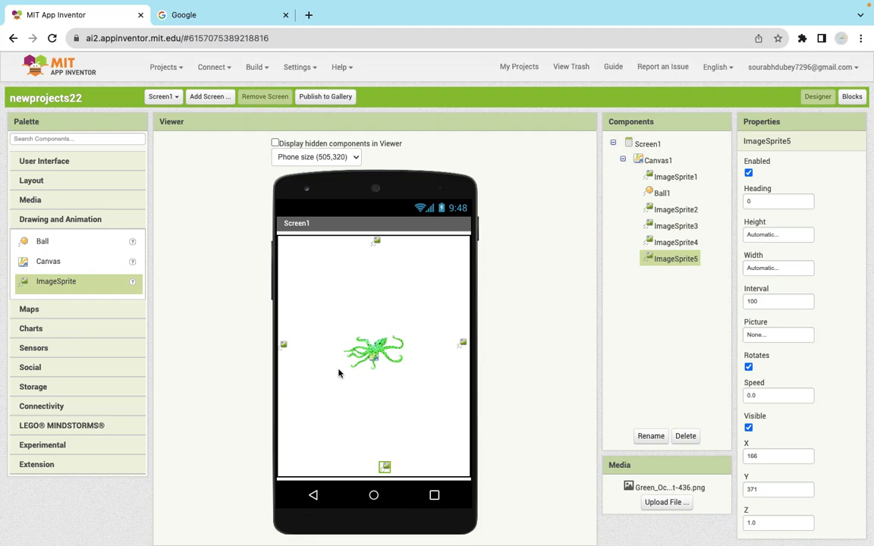
# Review the central octopus sprite's settings, then select the right-side placeholder ImageSprite3
pyautogui.click(675, 176)
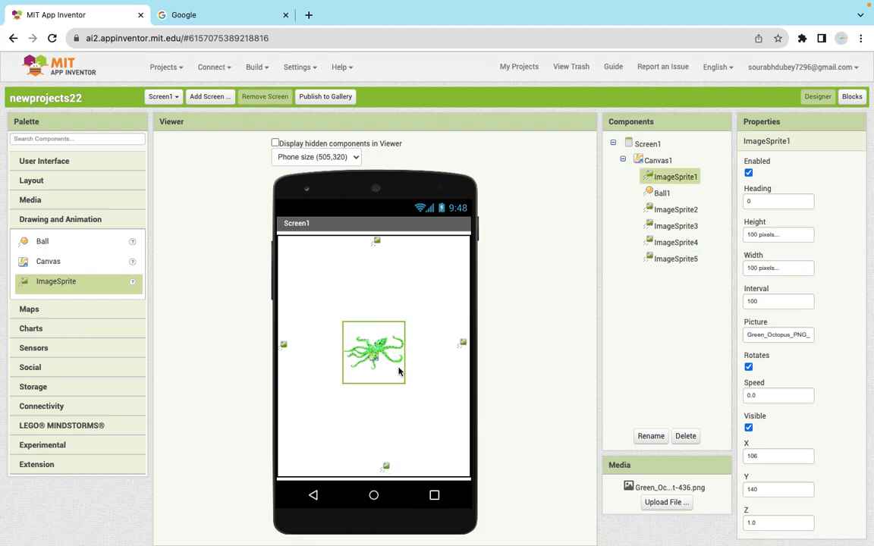
pyautogui.moveTo(381, 374)
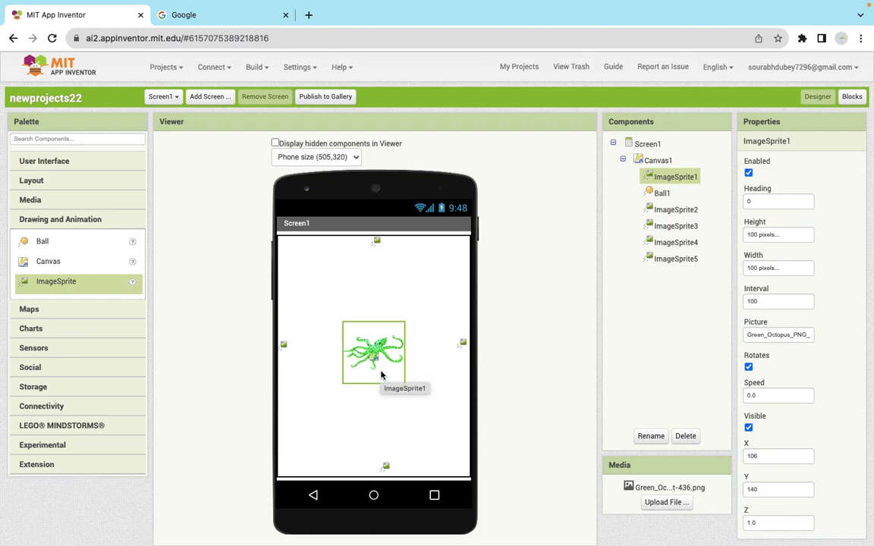
pyautogui.moveTo(402, 326)
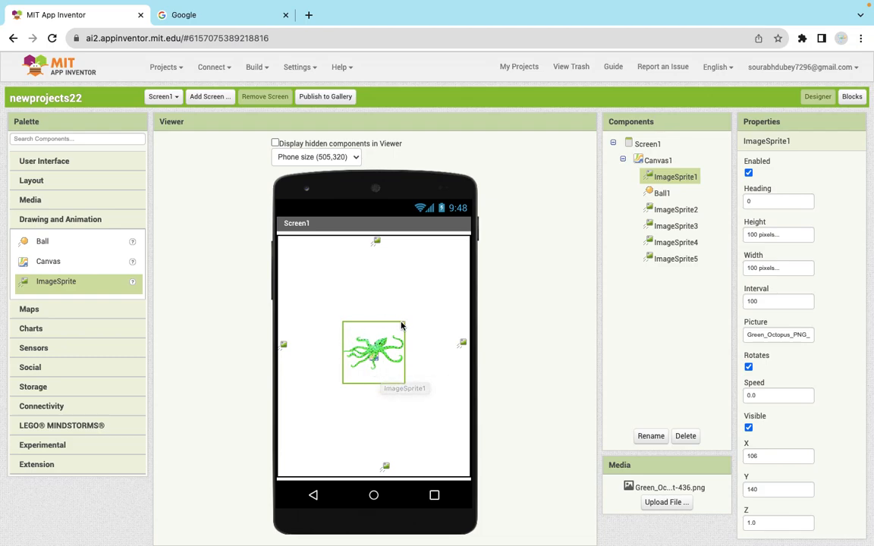
pyautogui.moveTo(408, 349)
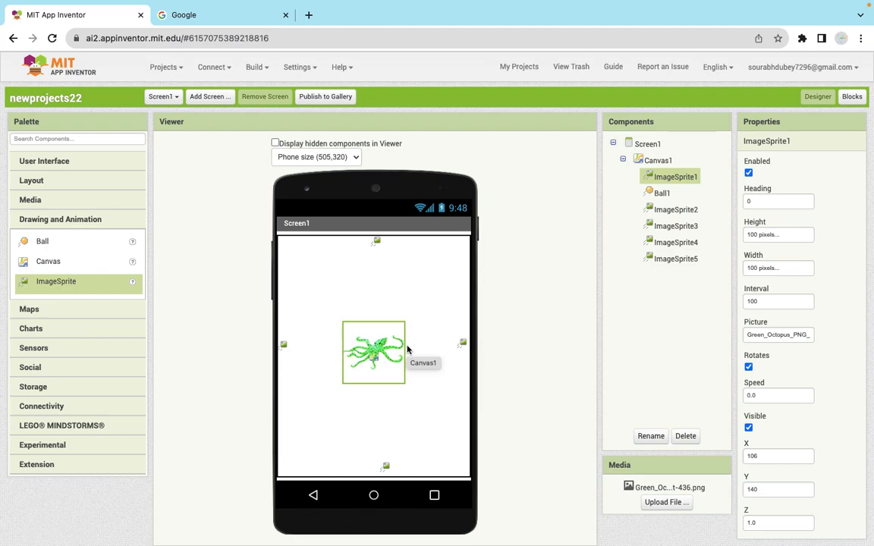
pyautogui.moveTo(400, 359)
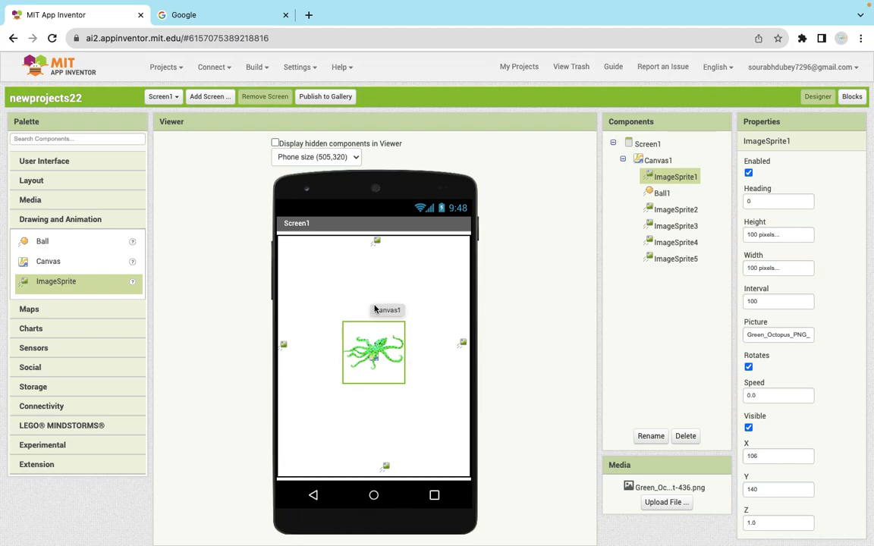
pyautogui.click(658, 160)
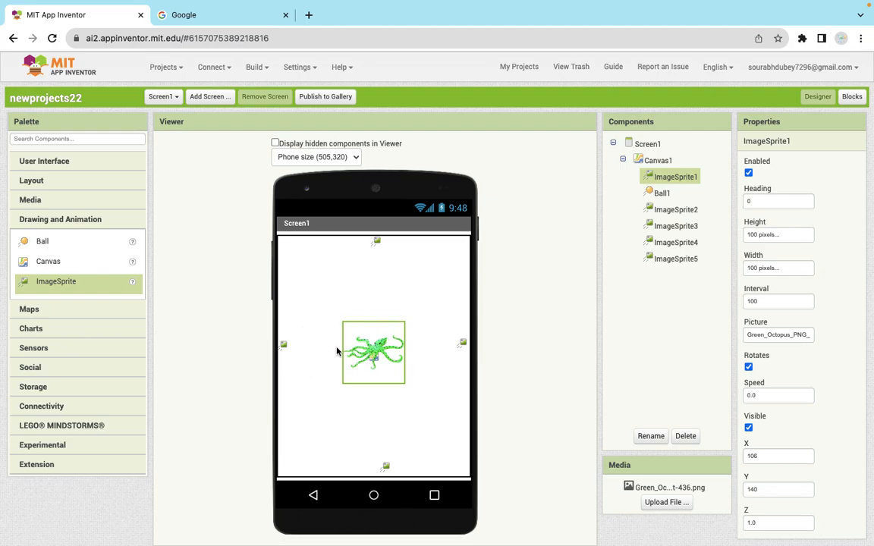
pyautogui.click(675, 208)
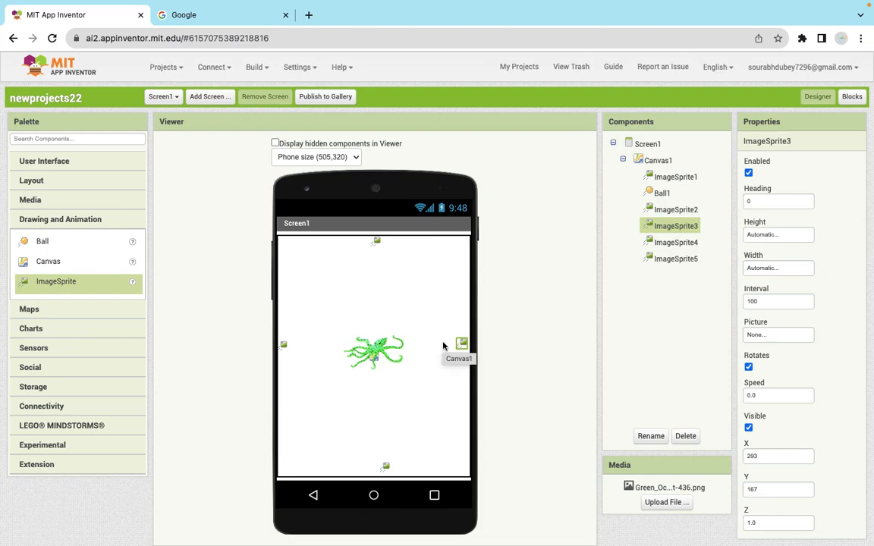
pyautogui.moveTo(302, 258)
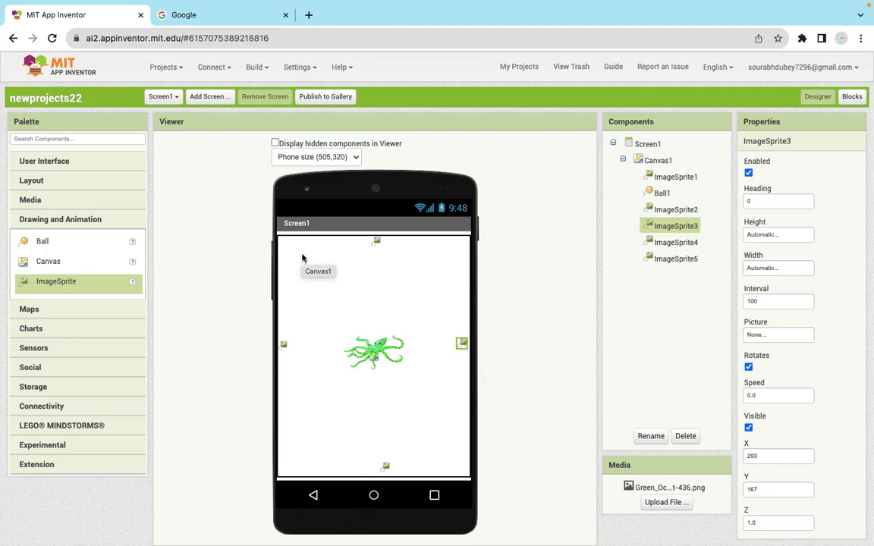
pyautogui.moveTo(461, 342)
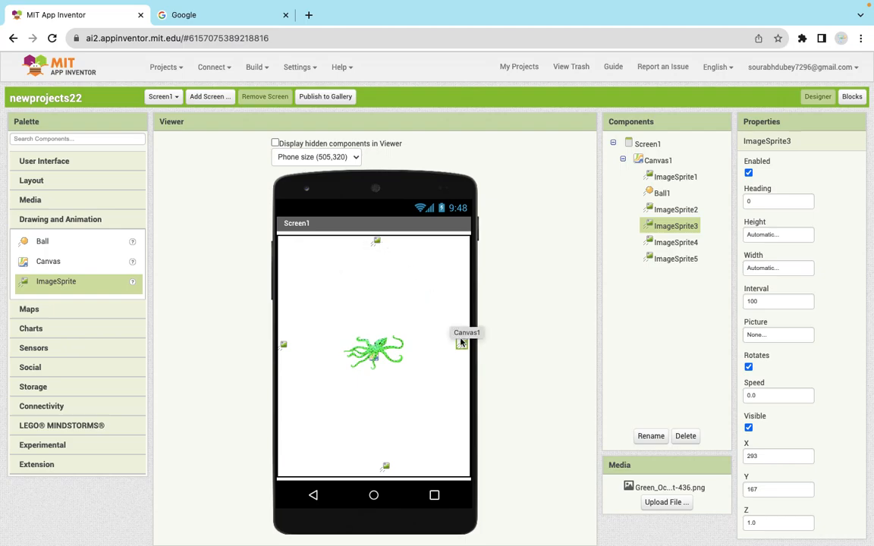
pyautogui.moveTo(461, 294)
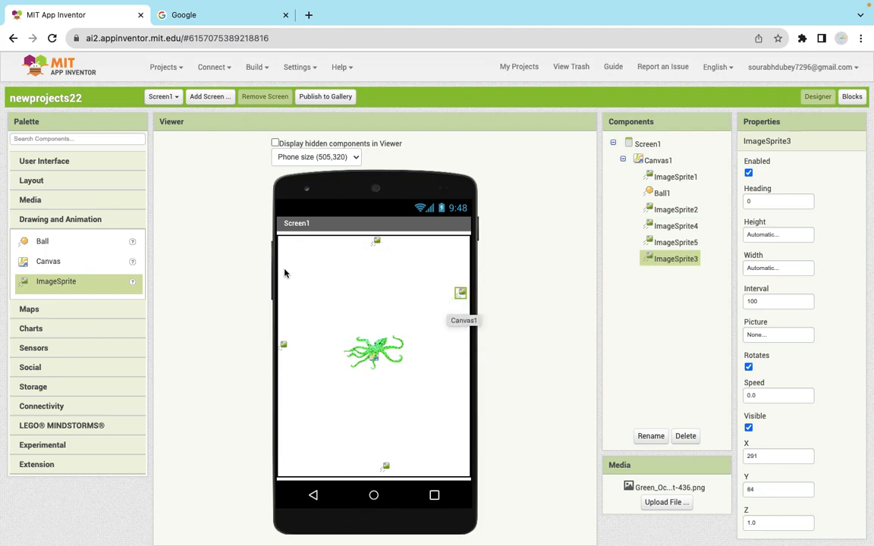
pyautogui.moveTo(372, 368)
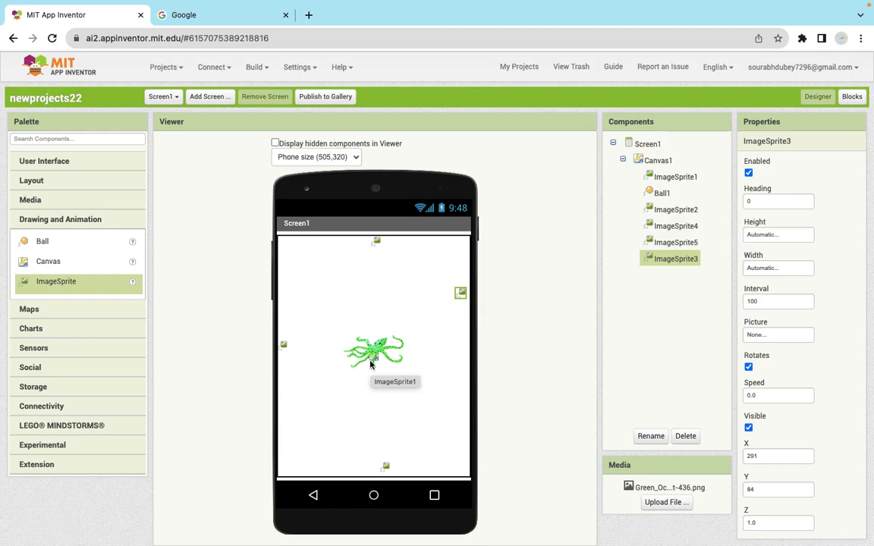
pyautogui.moveTo(351, 309)
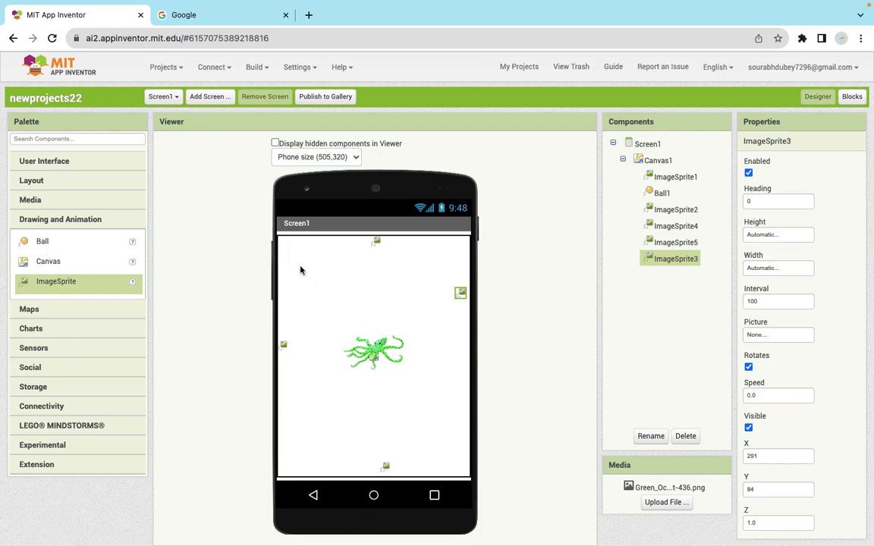
pyautogui.moveTo(299, 263)
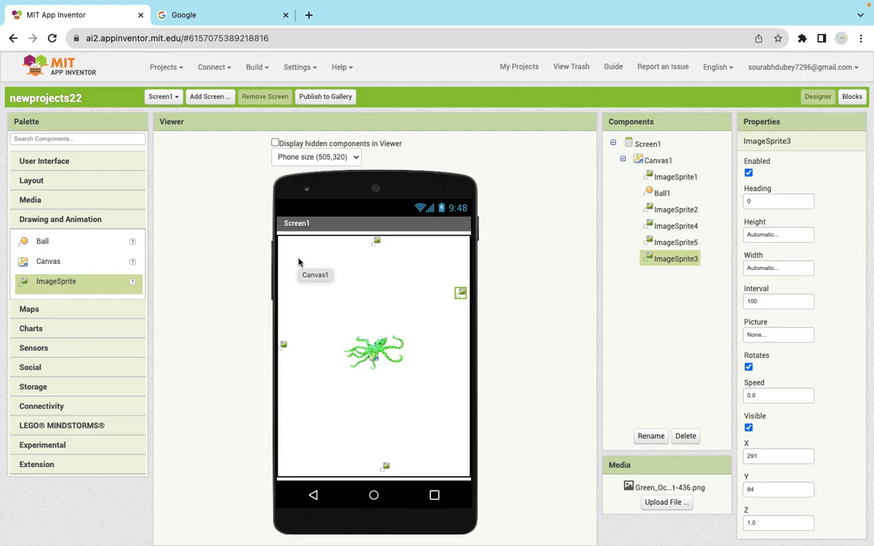
pyautogui.moveTo(374, 254)
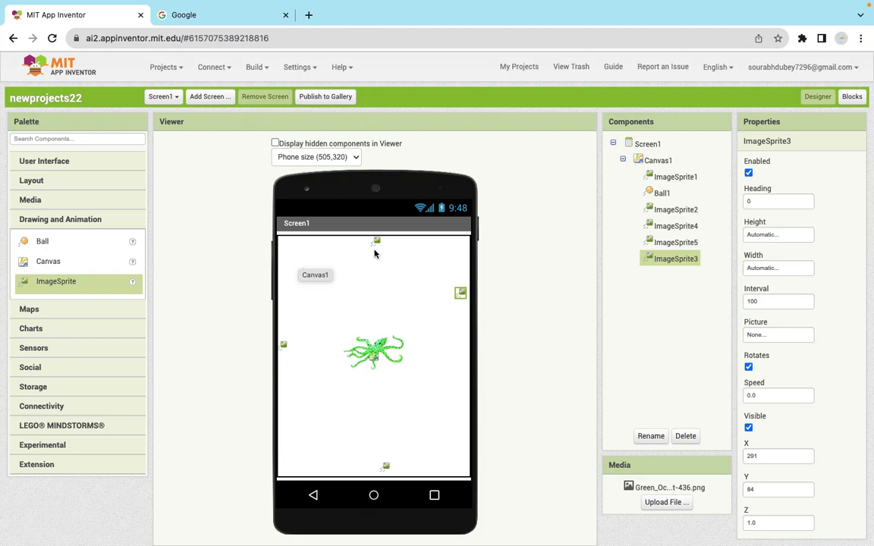